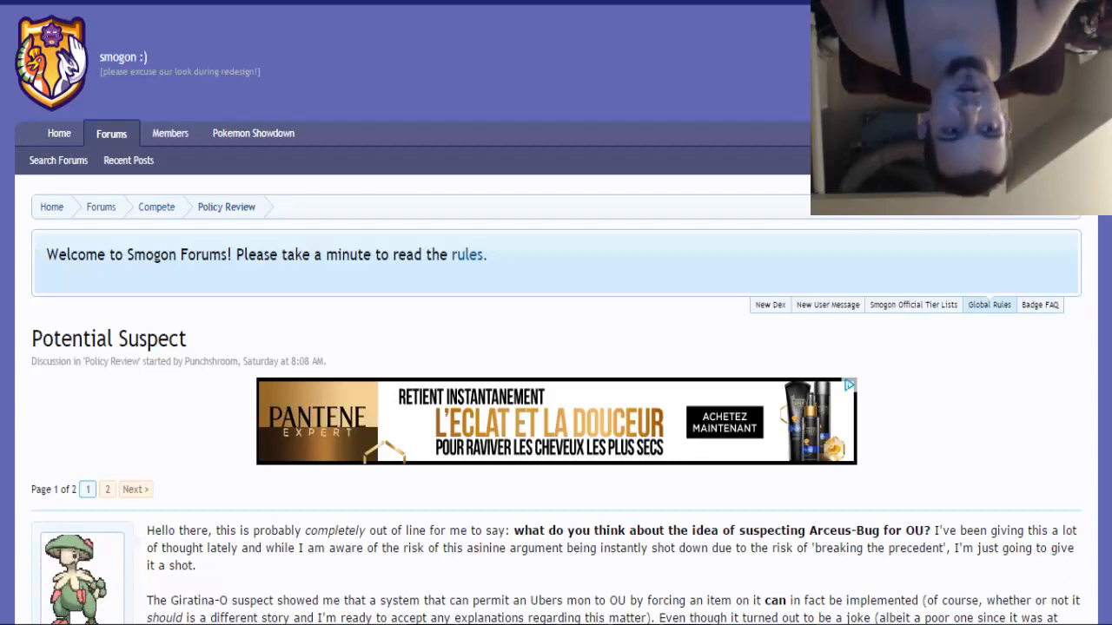
Scroll past the Arceus forms list to the Strategies overview and Swords Dance set.
scroll(down, 3)
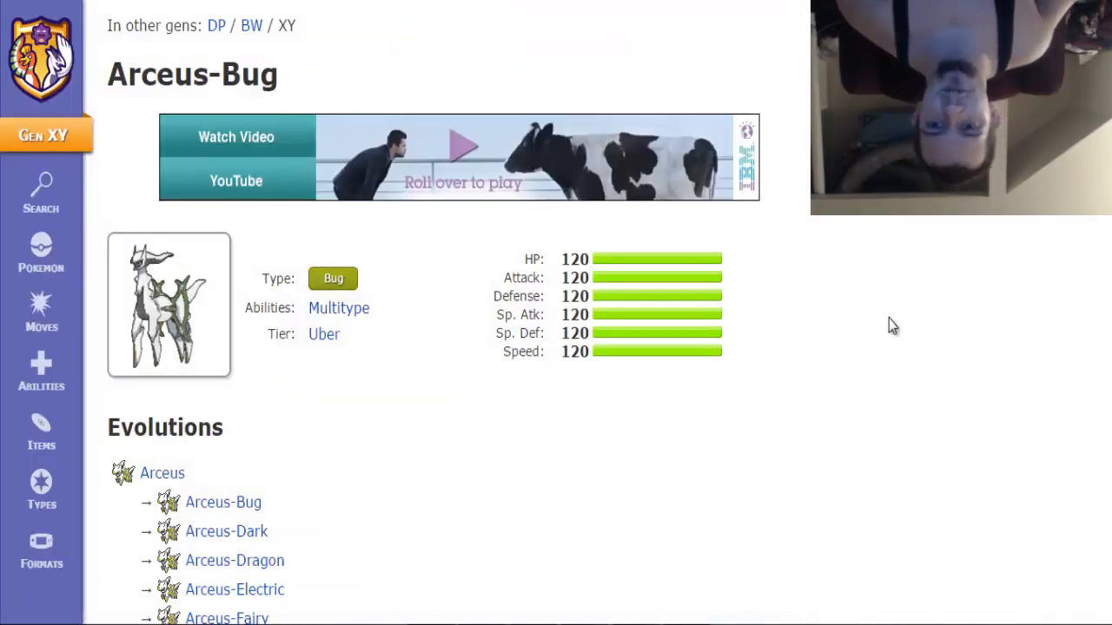
mouse_move(656, 483)
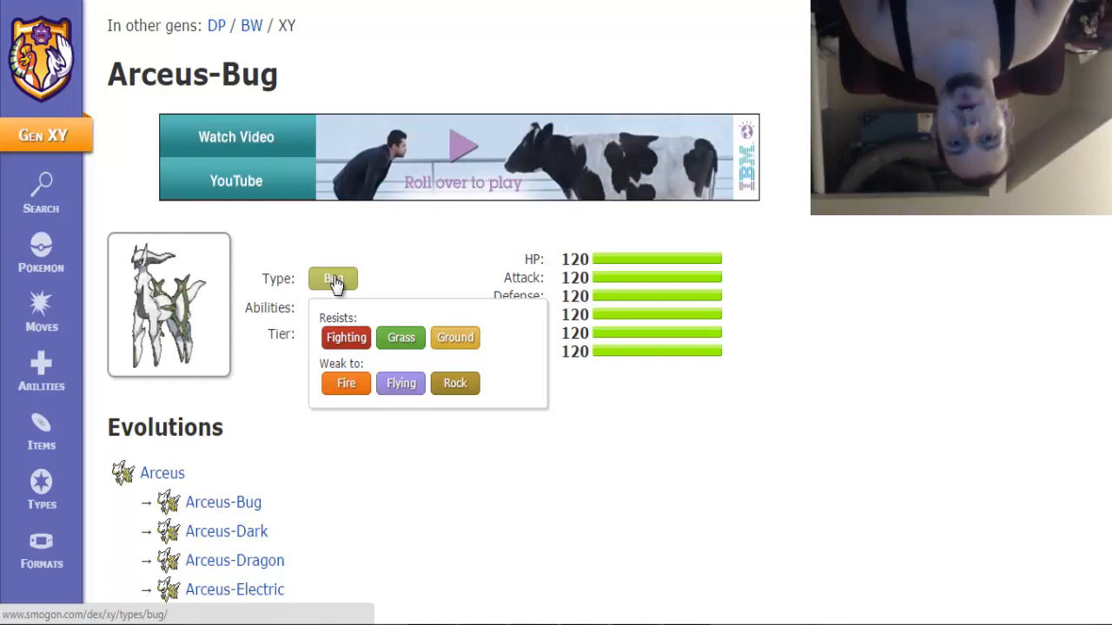
mouse_move(778, 347)
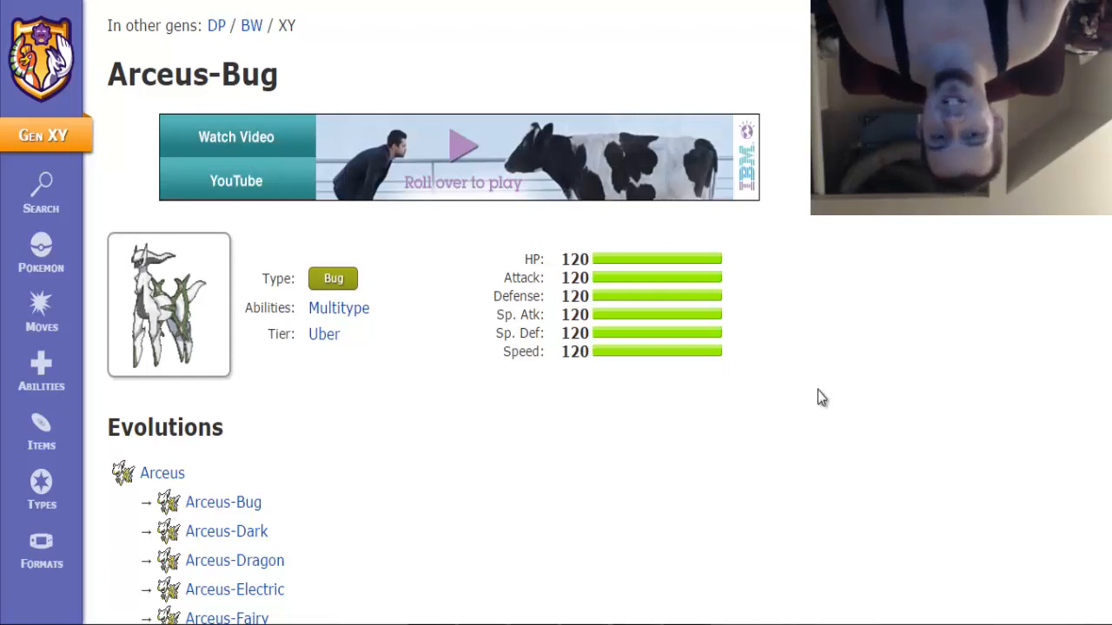
scroll(down, 3)
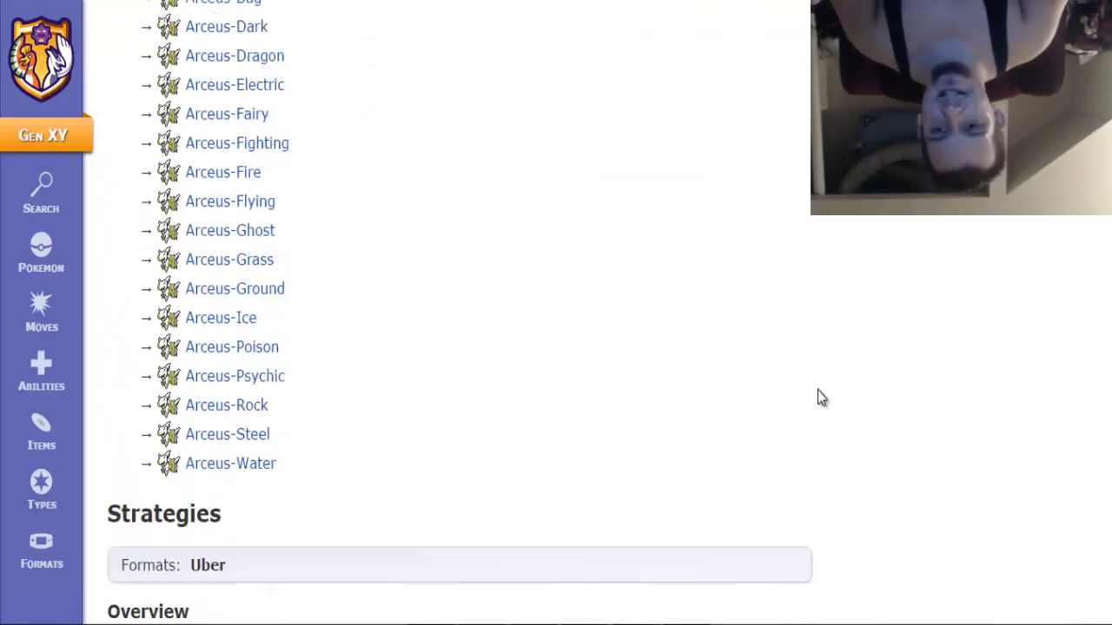
scroll(down, 3)
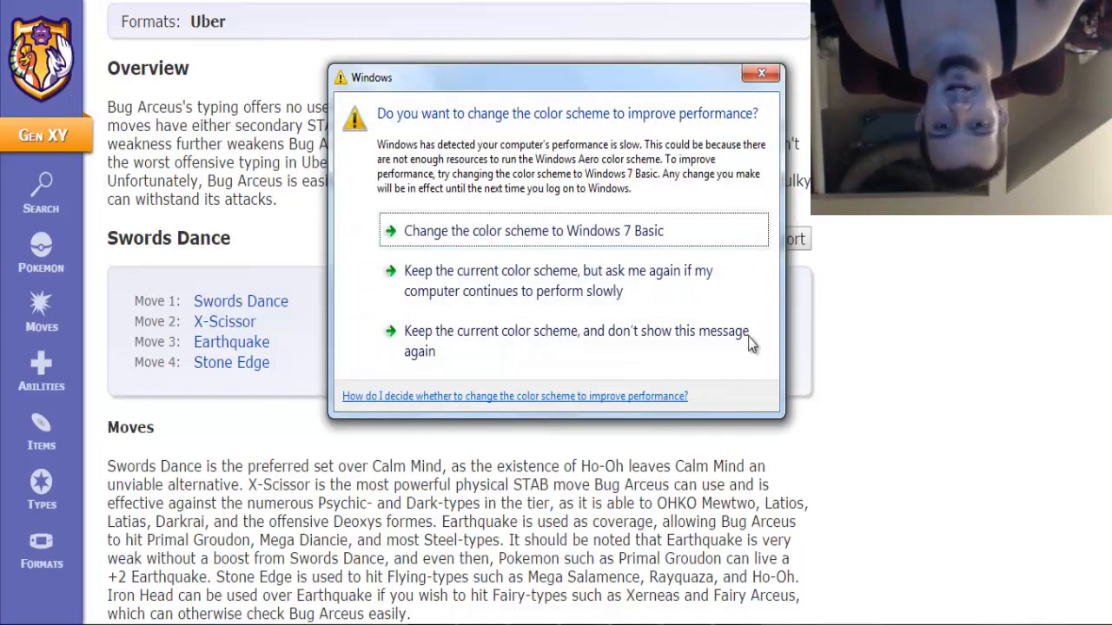
Keep the current Windows colour scheme, dismissing the performance warning over the page.
click(761, 73)
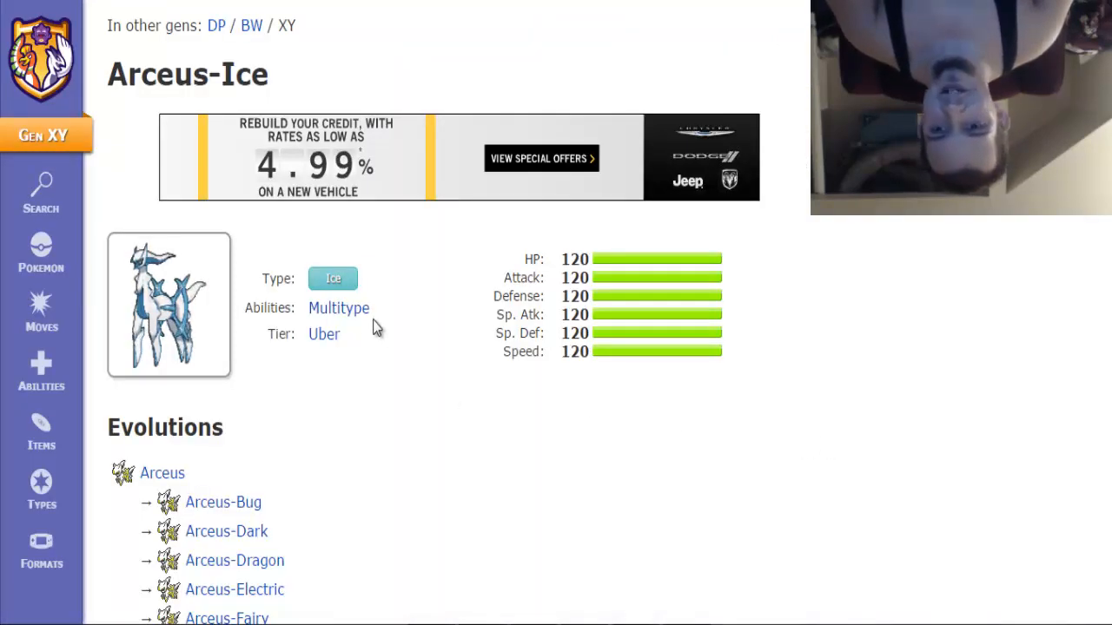
mouse_move(333, 278)
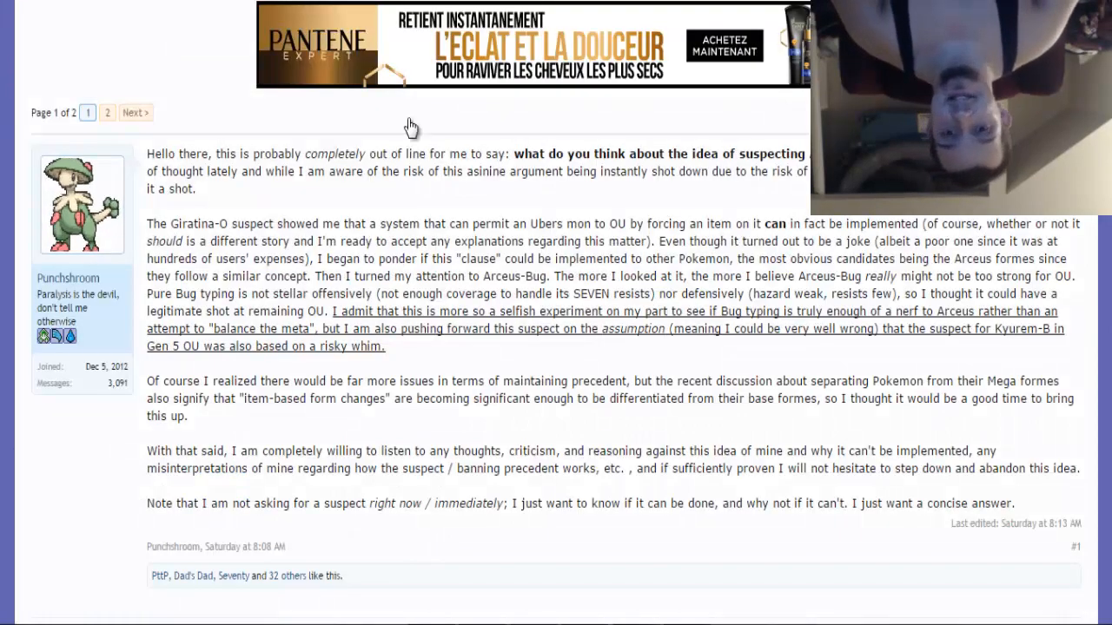
mouse_move(446, 201)
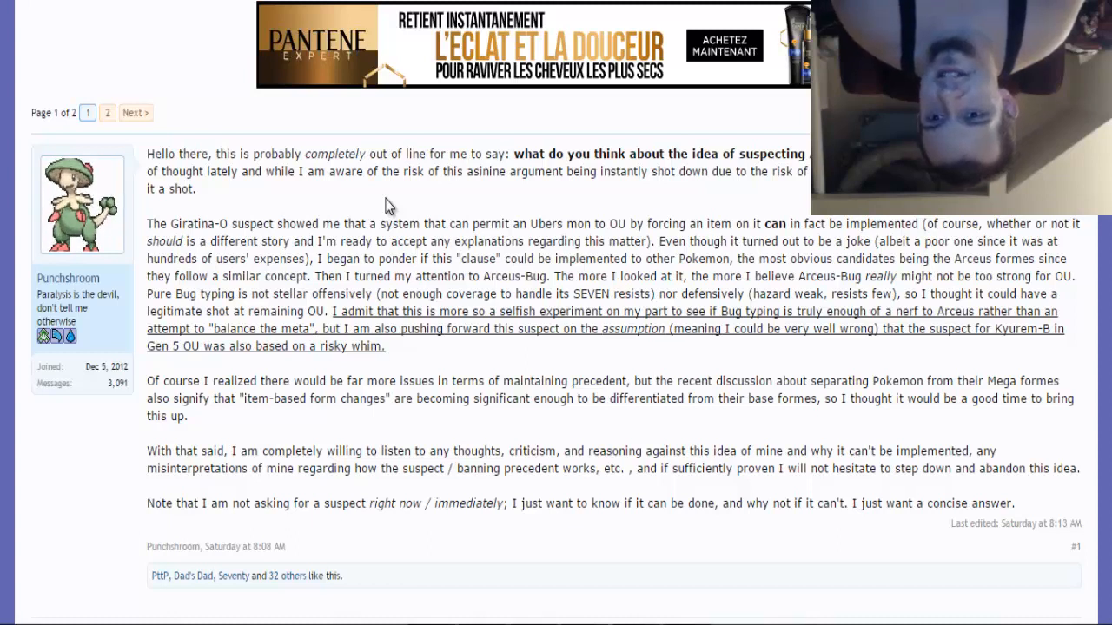
mouse_move(350, 172)
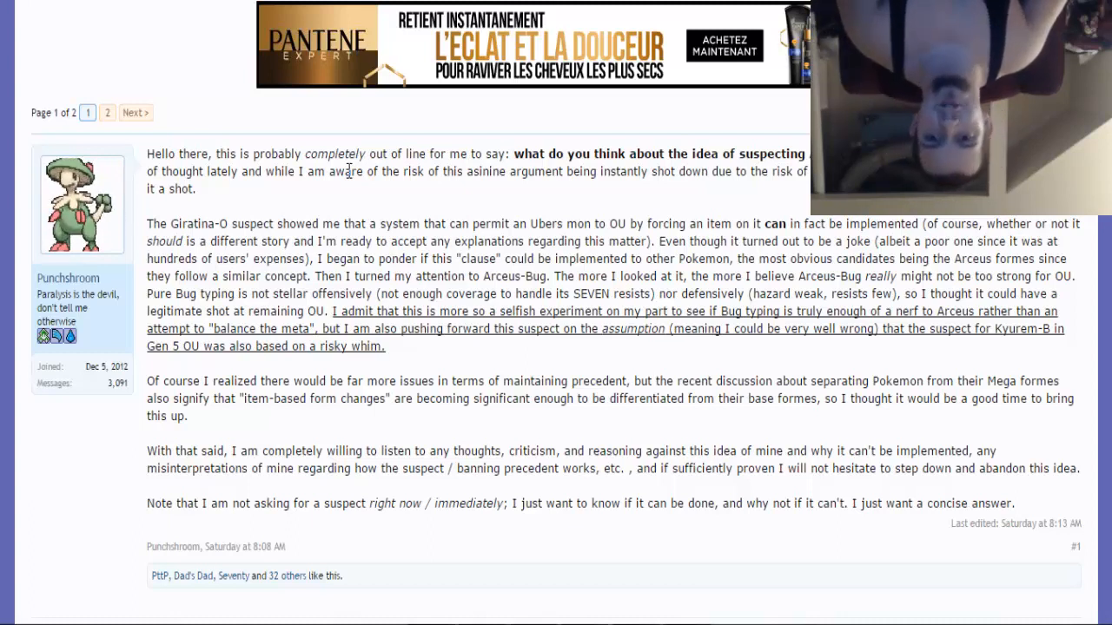
mouse_move(615, 128)
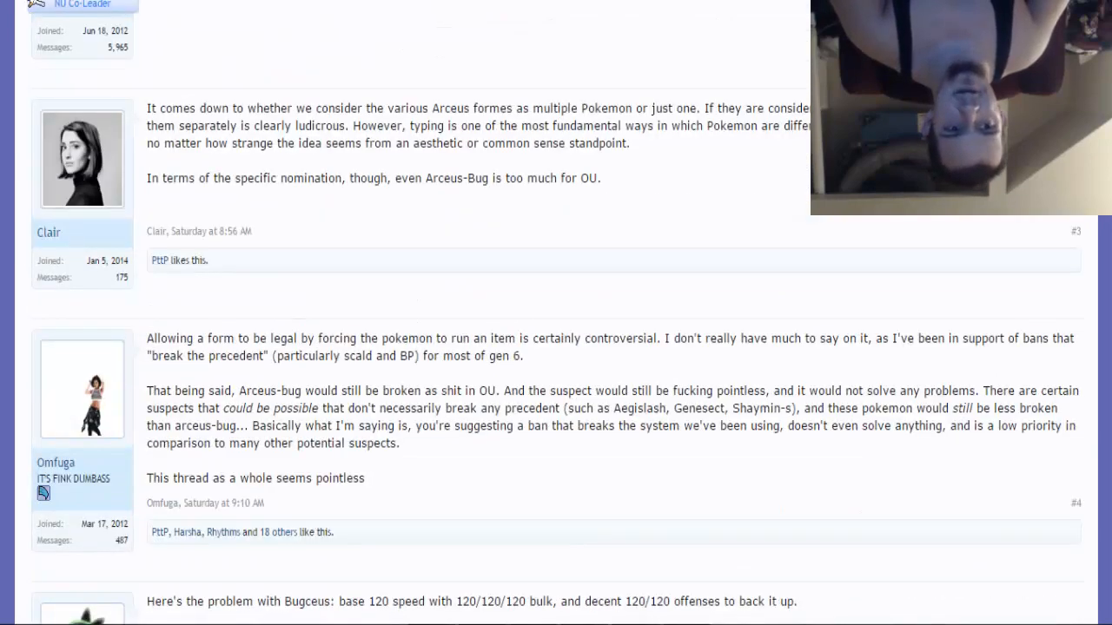
Scroll down the thread to Punchshroom's precedent question and Prague Kick's all-120 reply.
scroll(down, 3)
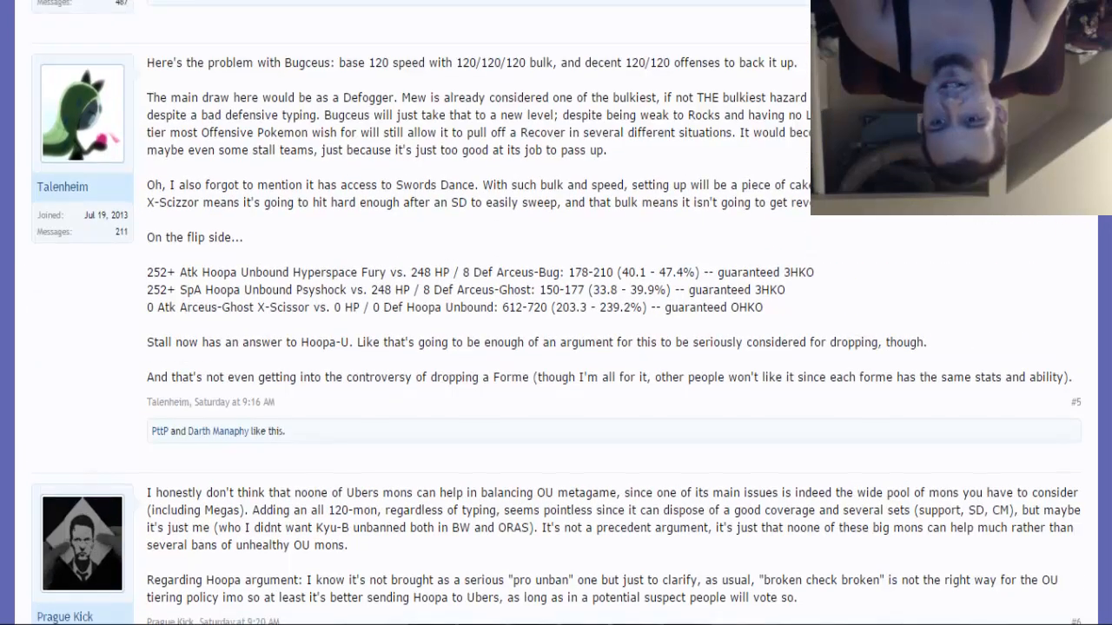
scroll(down, 3)
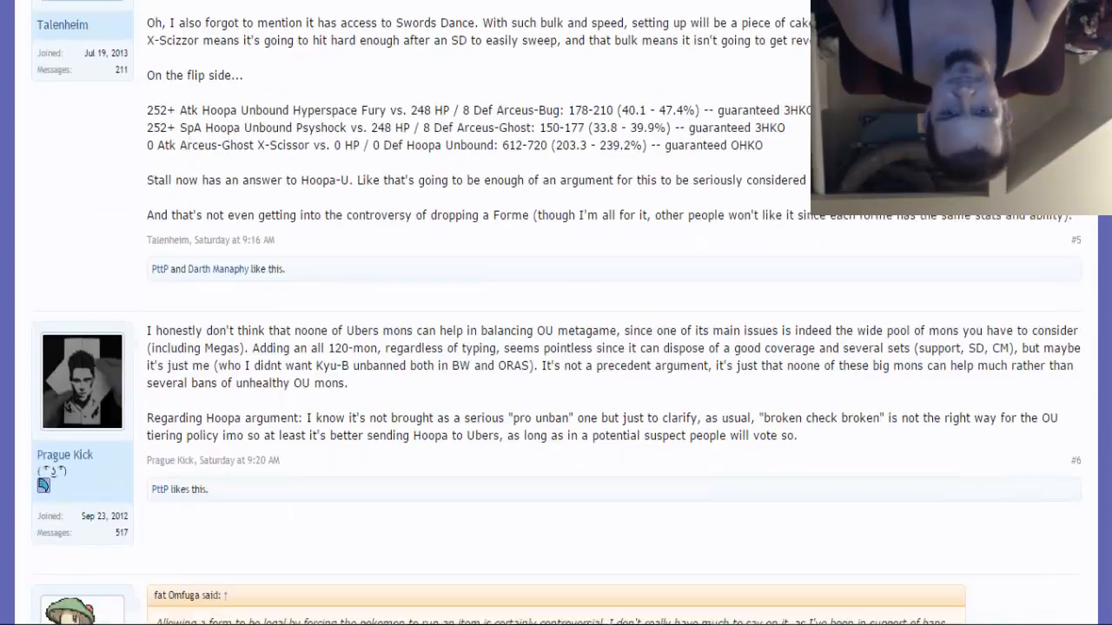
scroll(down, 3)
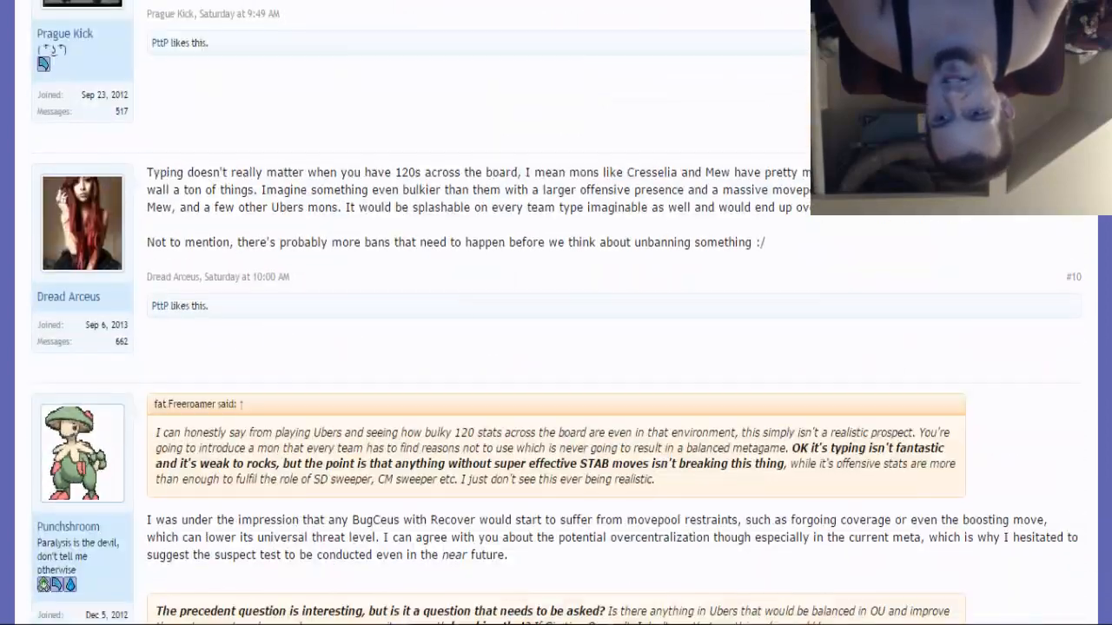
scroll(down, 3)
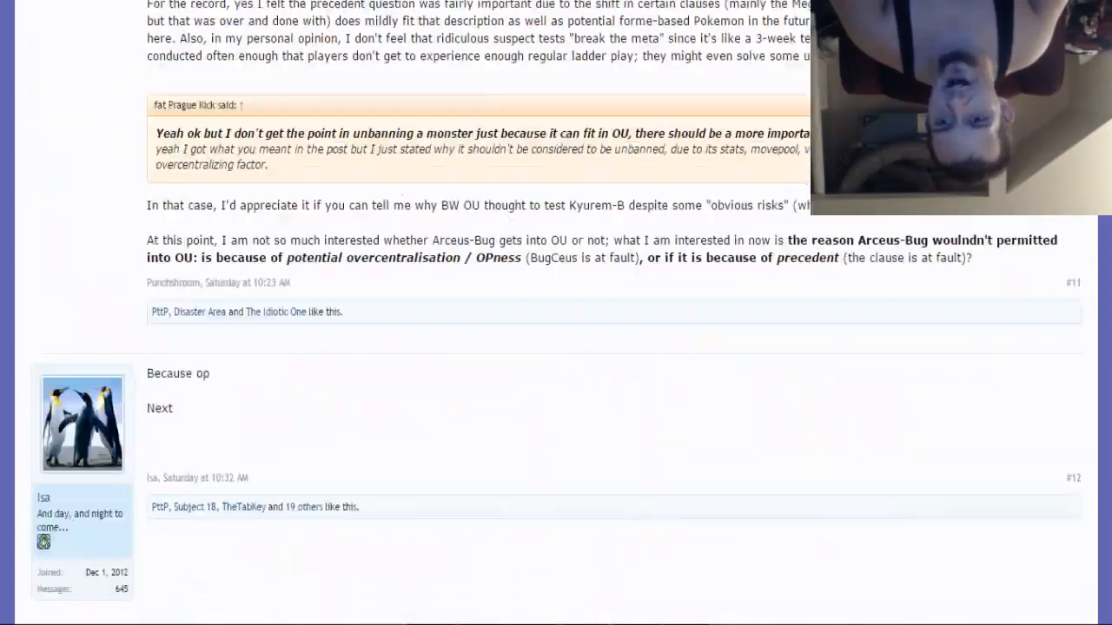
scroll(down, 3)
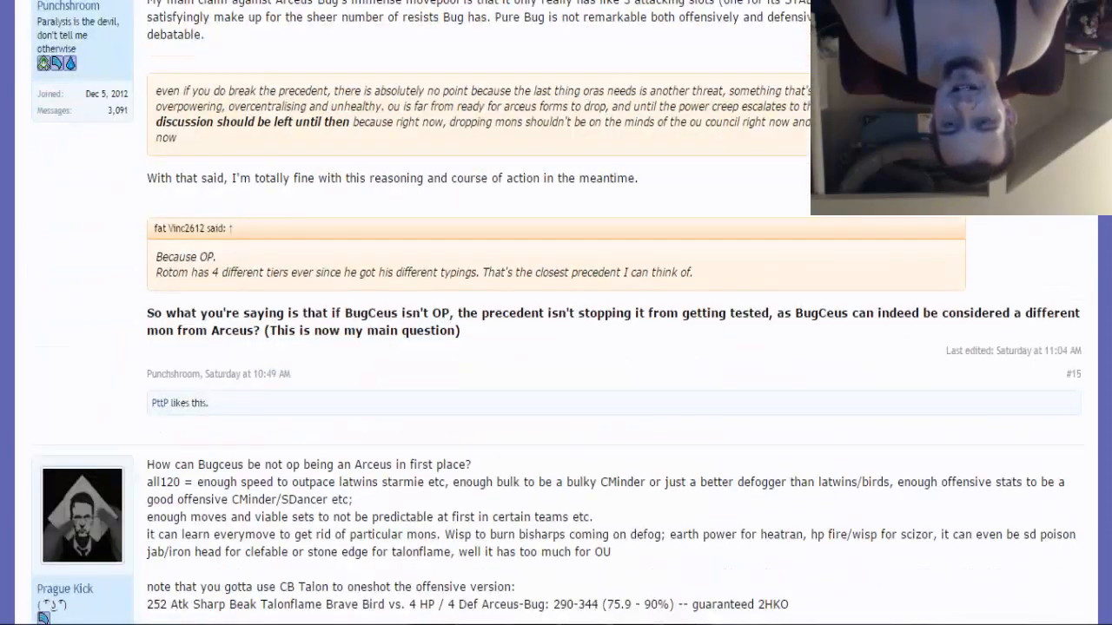